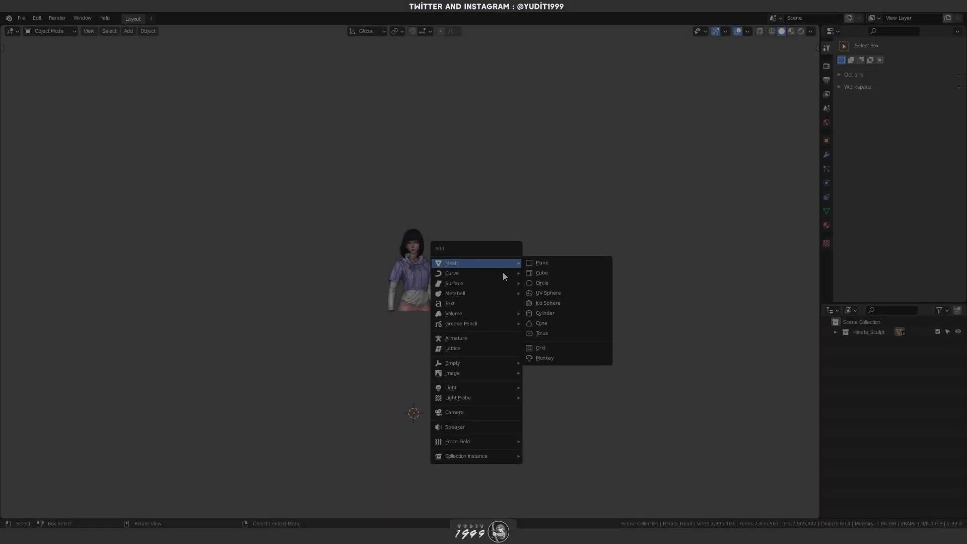
Add a Bezier curve for the strand path and check the keymap in Preferences
{"action": "left_click", "coordinate": [452, 273]}
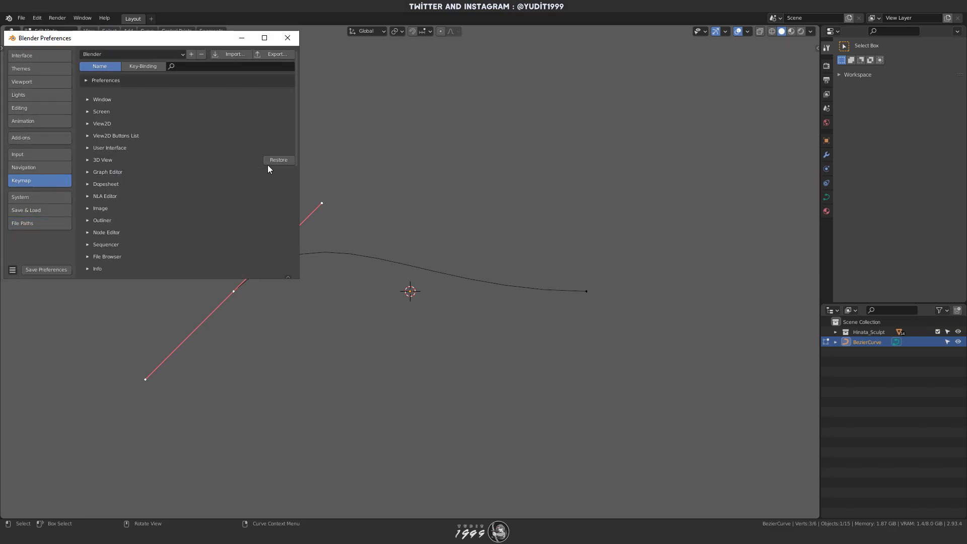
{"action": "left_click", "coordinate": [287, 38]}
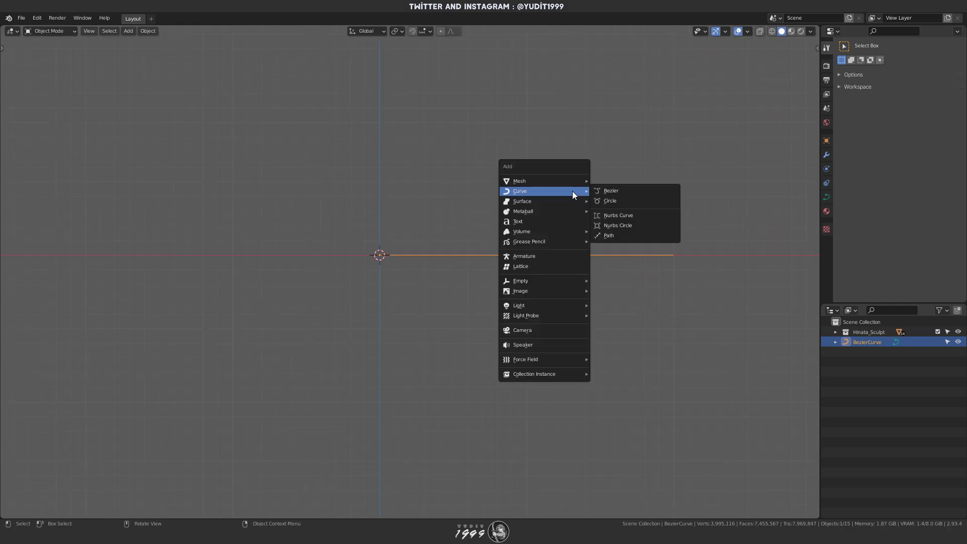
Add a Bezier circle and scale its handles into a rounded-square profile in Edit Mode
{"action": "left_click", "coordinate": [610, 201]}
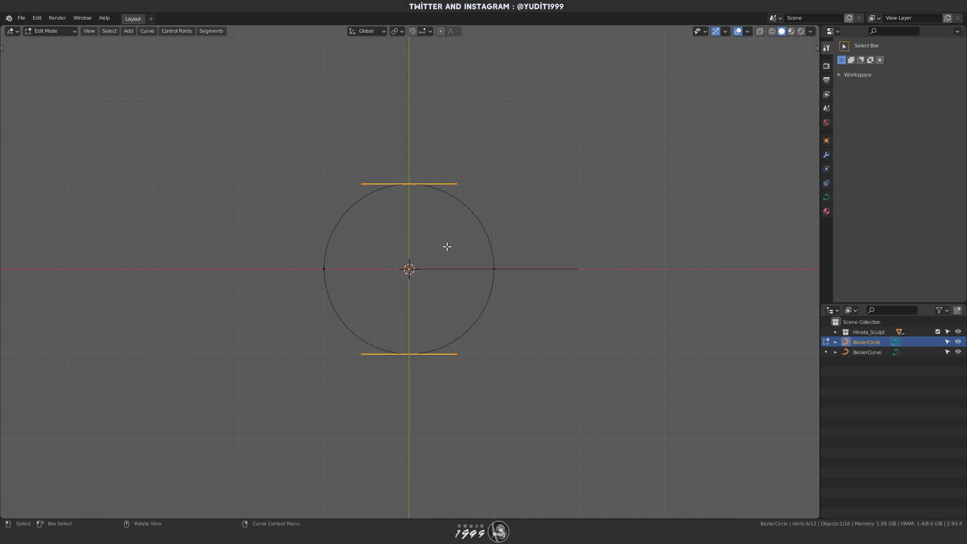
{"action": "key", "text": "s"}
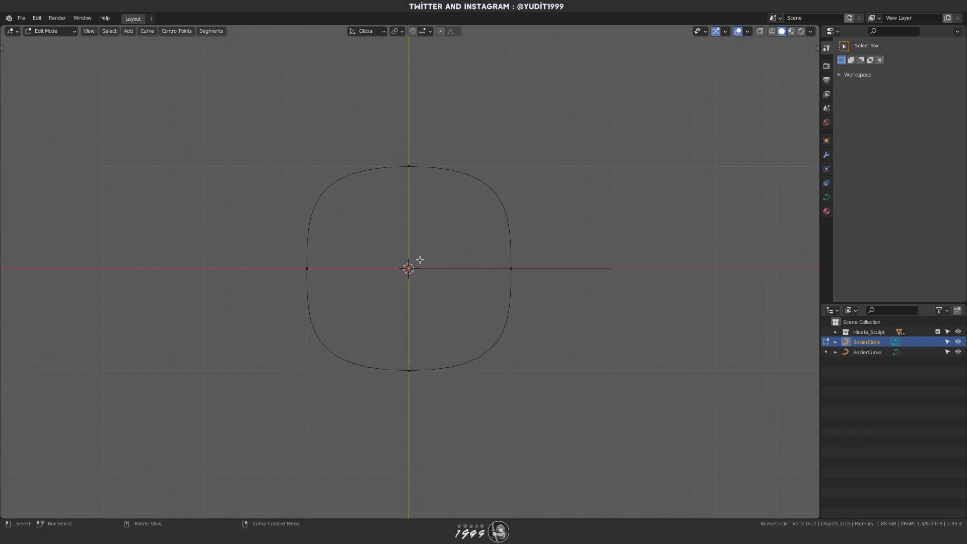
{"action": "key", "text": "Tab"}
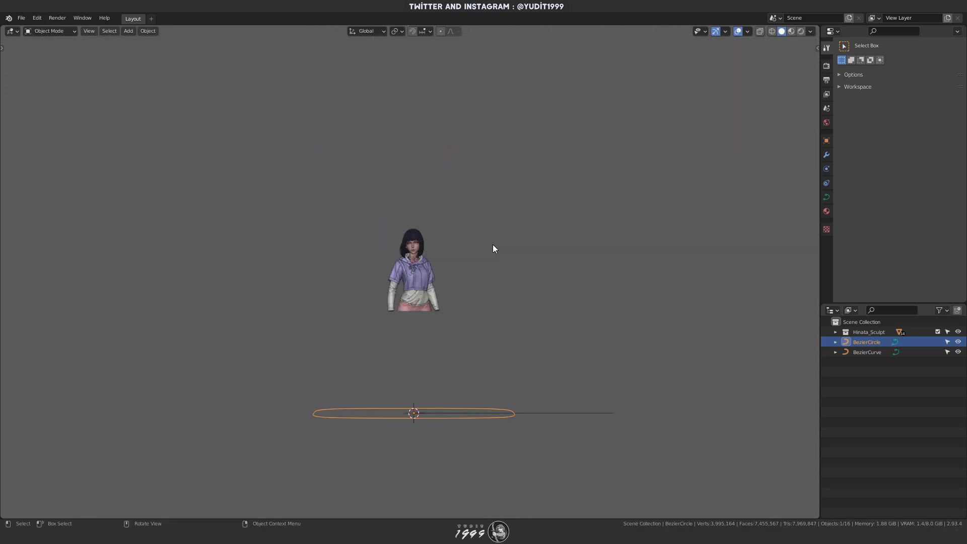
{"action": "key", "text": "Tab"}
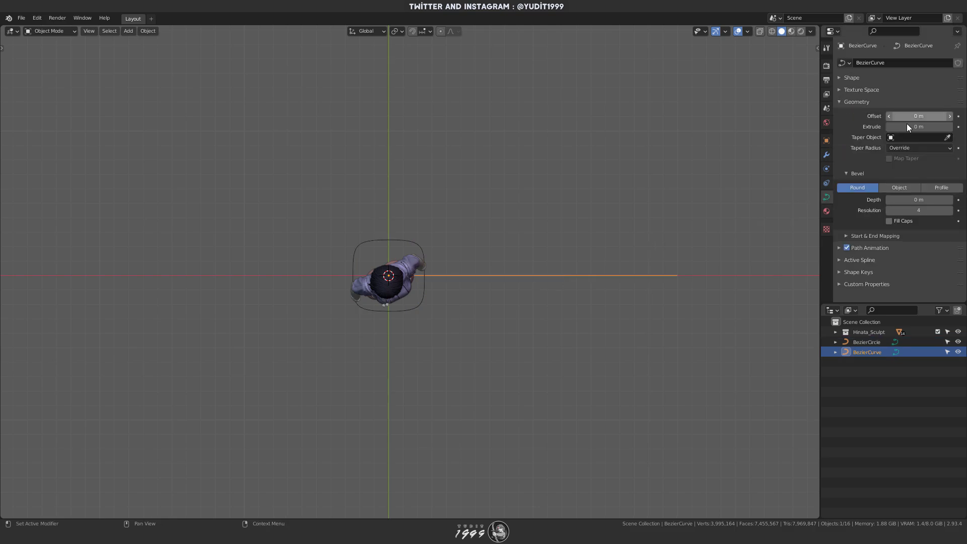
Set the curve's Bevel object to the BezierCircle so it becomes a thick tube
{"action": "left_click", "coordinate": [899, 187]}
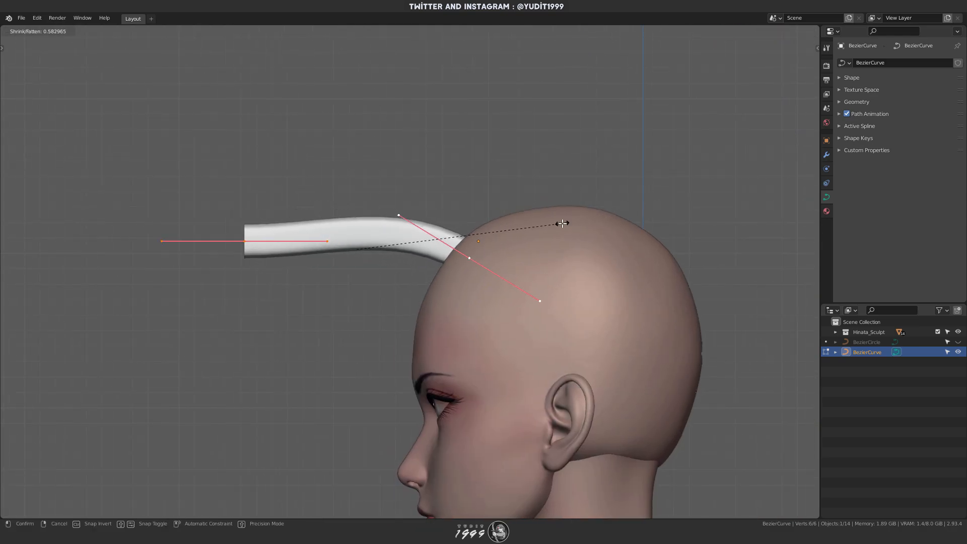
Bend and taper the tube's points into a pointed lock sweeping down the forehead
{"action": "left_click_drag", "start_coordinate": [561, 223], "coordinate": [354, 313]}
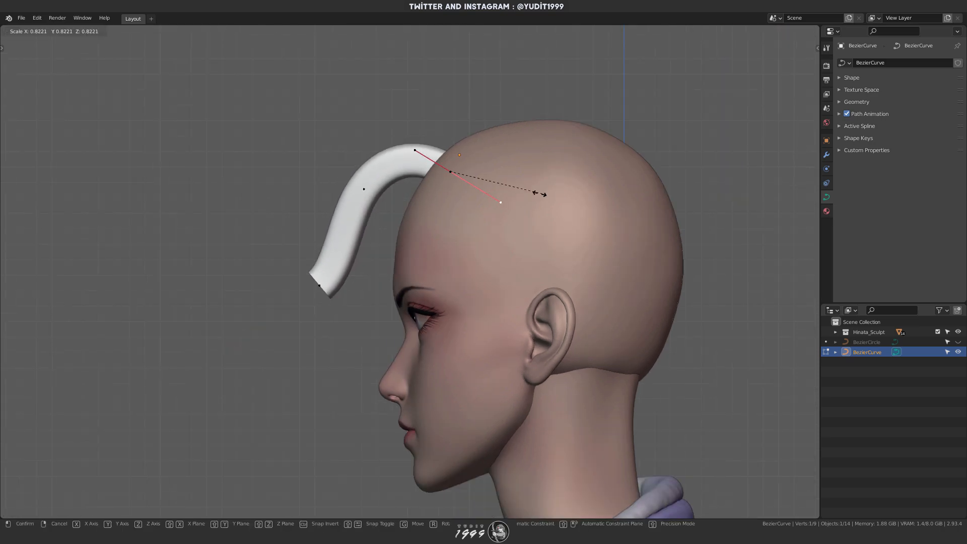
{"action": "left_click", "coordinate": [390, 199]}
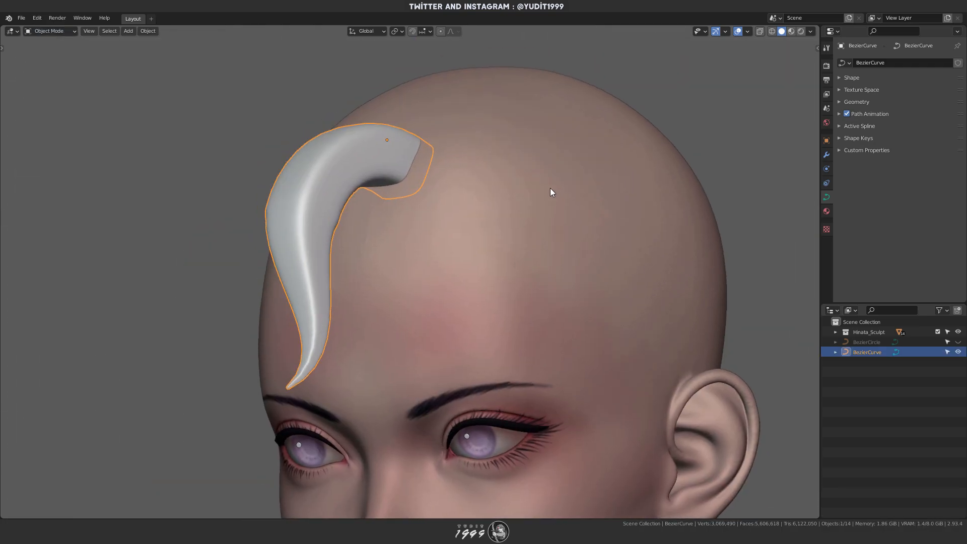
Convert the strand to a mesh and show the wireframe overlay to check it
{"action": "left_click", "coordinate": [147, 31]}
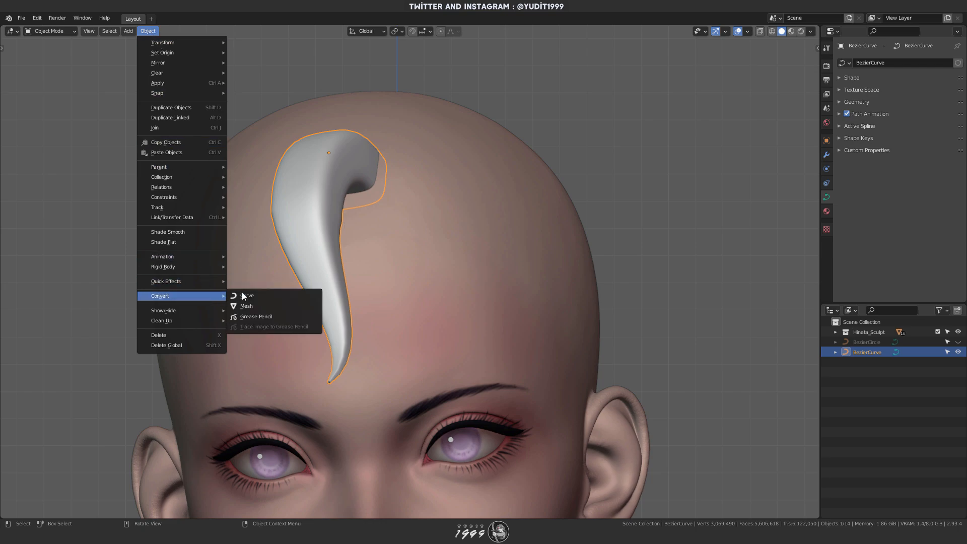
{"action": "left_click", "coordinate": [246, 307]}
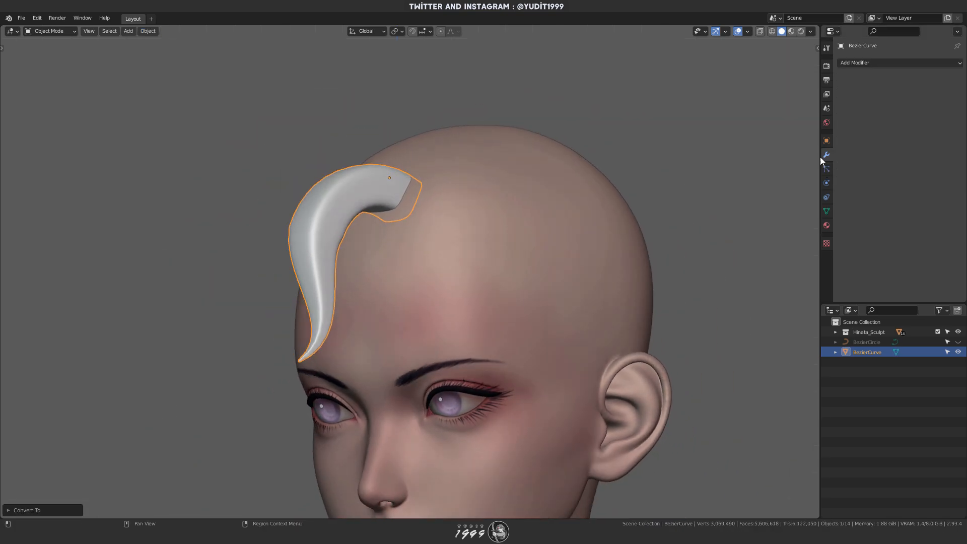
{"action": "left_click", "coordinate": [745, 32]}
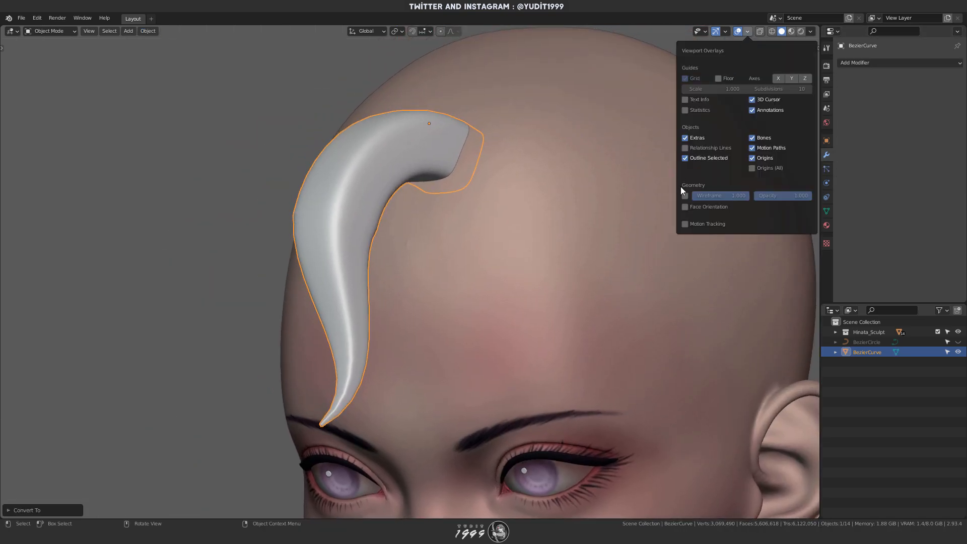
{"action": "left_click", "coordinate": [895, 62]}
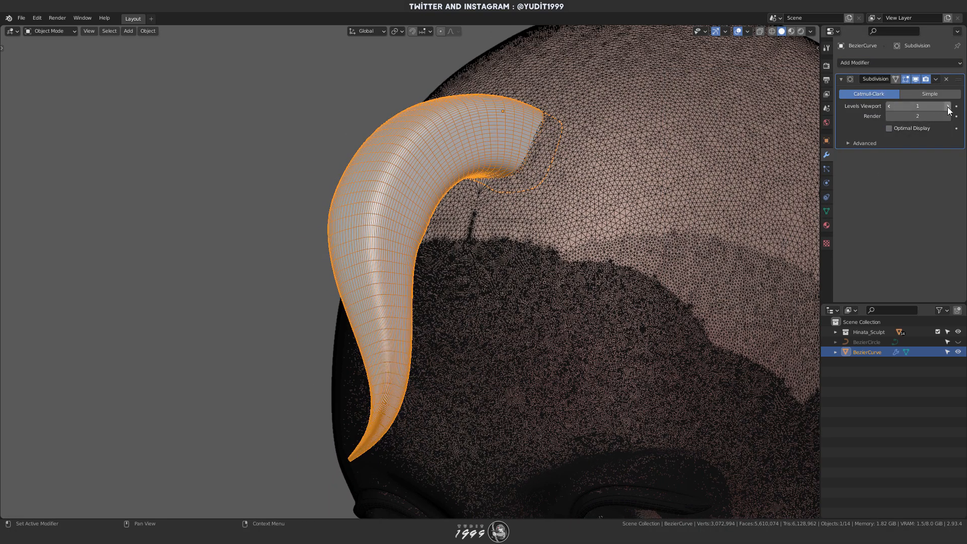
Raise the subdivision level for denser geometry and hide the wireframe again
{"action": "left_click", "coordinate": [748, 31]}
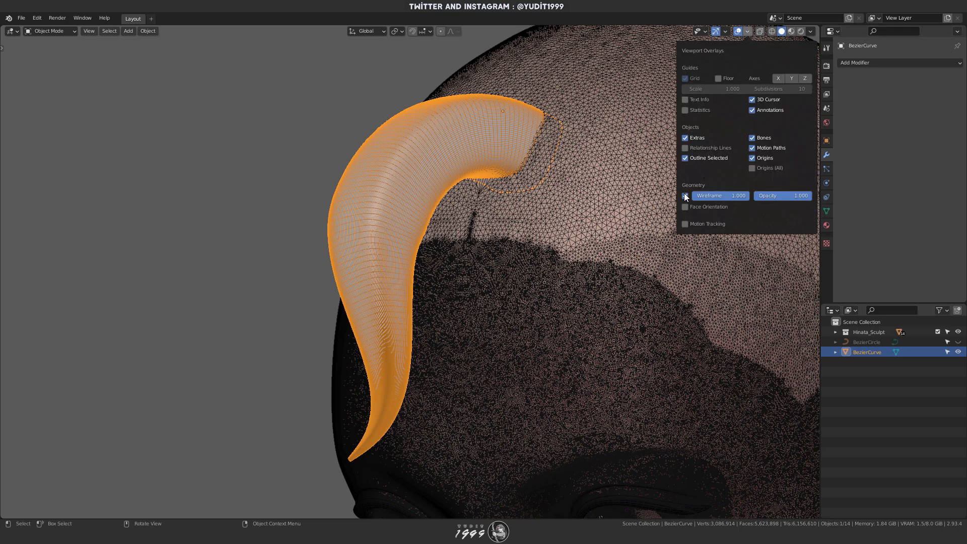
{"action": "left_click", "coordinate": [685, 197]}
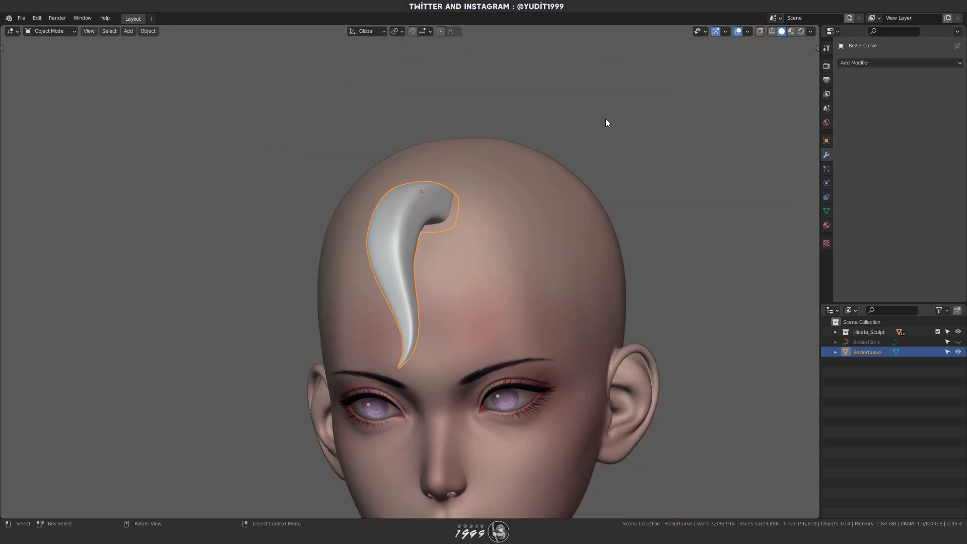
{"action": "left_click", "coordinate": [49, 31]}
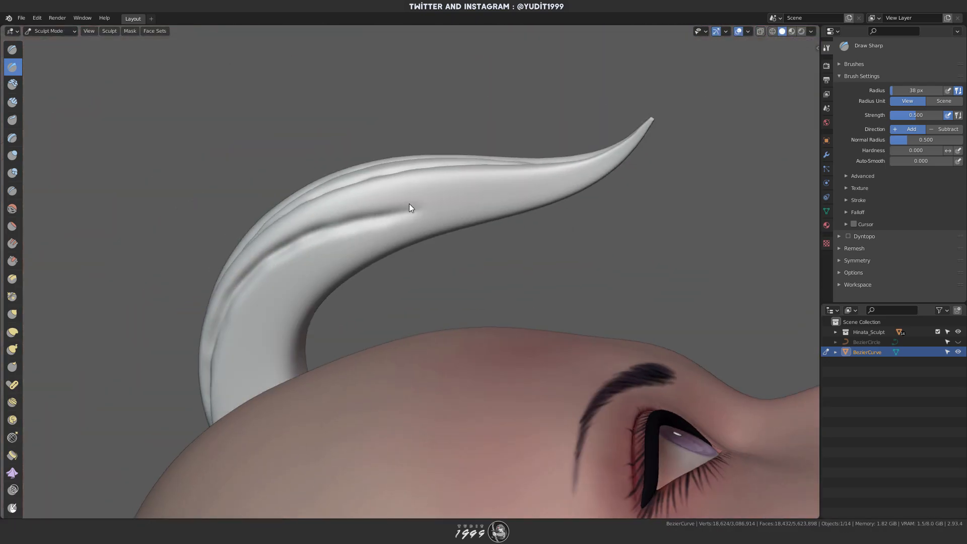
Carve a sharp groove along the strand with the Draw Sharp brush in Sculpt Mode
{"action": "left_click_drag", "start_coordinate": [410, 208], "coordinate": [398, 246]}
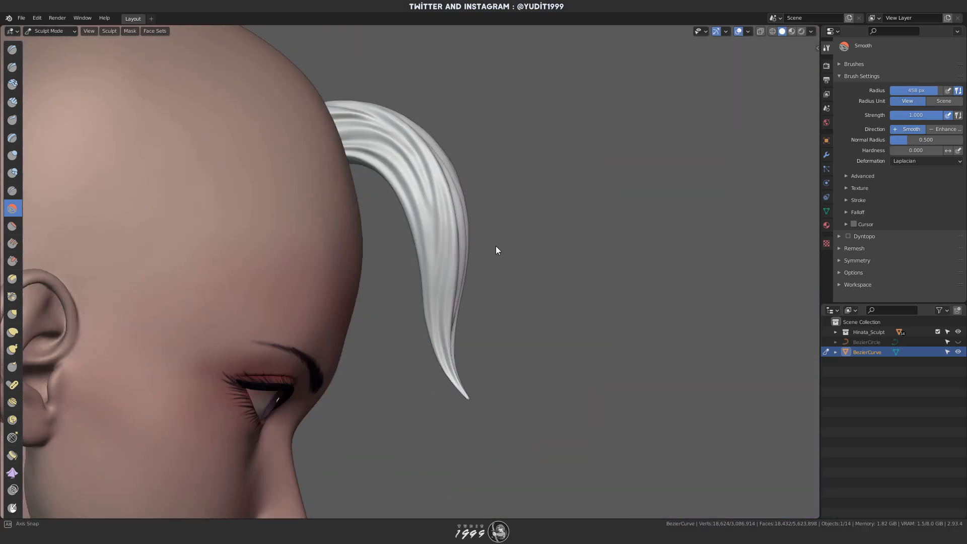
Smooth the grooves from root to tip with the Smooth brush
{"action": "left_click_drag", "start_coordinate": [496, 250], "coordinate": [395, 256]}
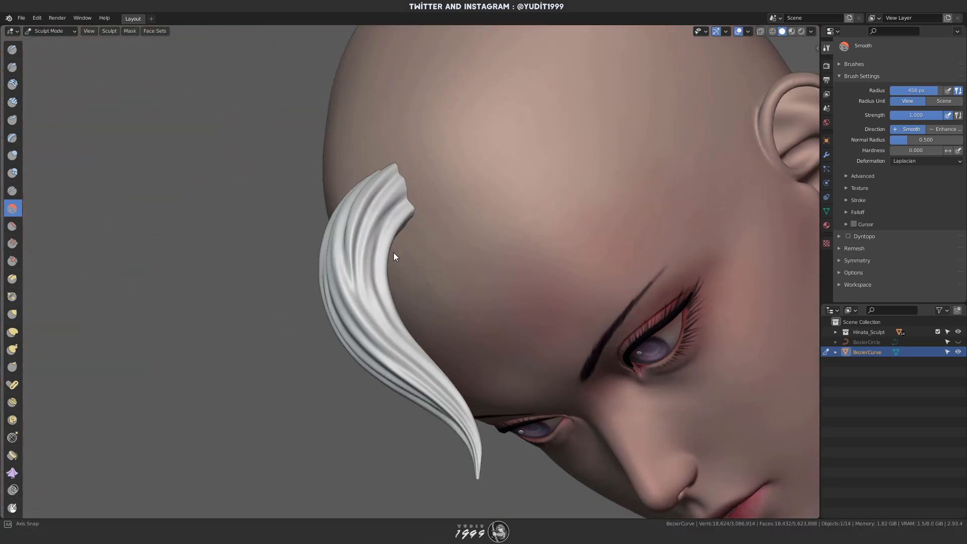
{"action": "left_click_drag", "start_coordinate": [395, 259], "coordinate": [398, 287]}
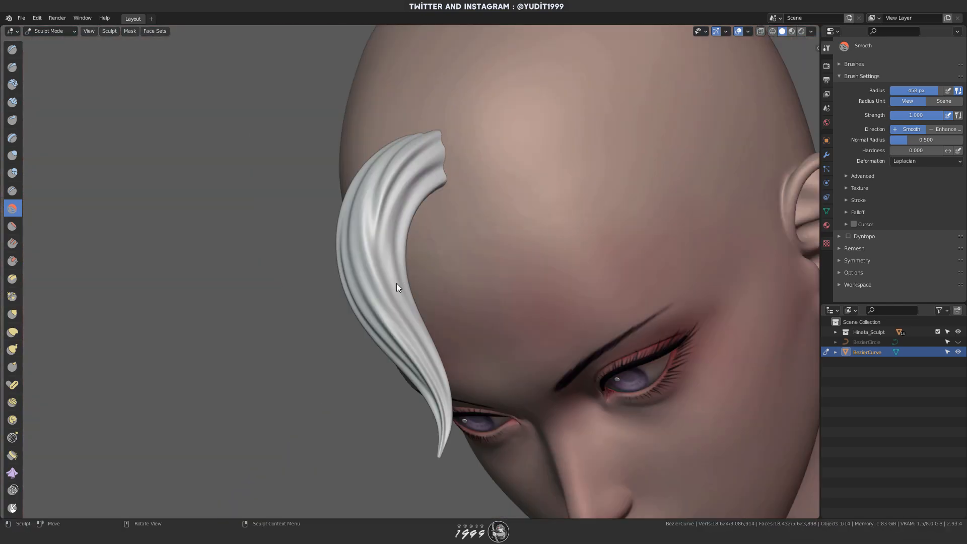
{"action": "left_click_drag", "start_coordinate": [401, 284], "coordinate": [413, 241]}
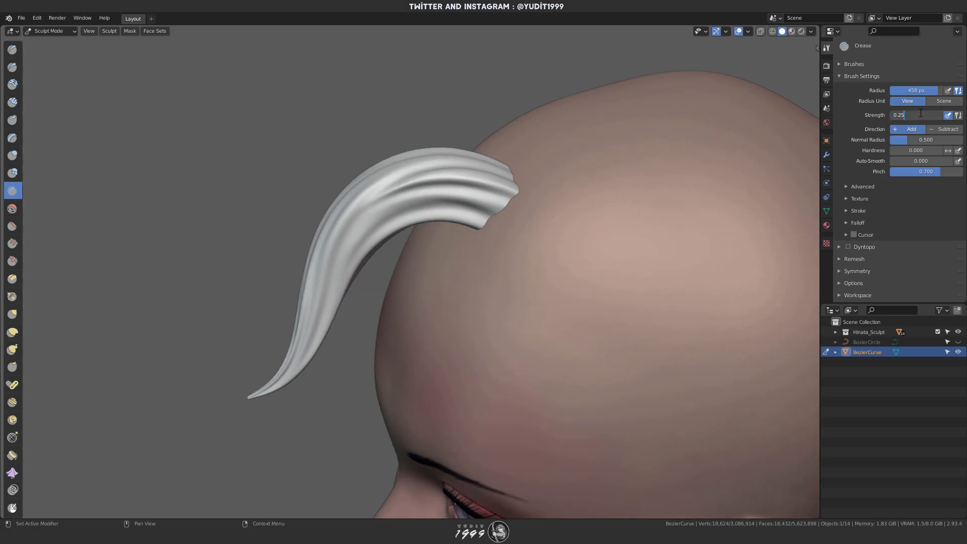
Lower the Crease brush strength to 0.5, then 0.400
{"action": "key", "text": "BackSpace"}
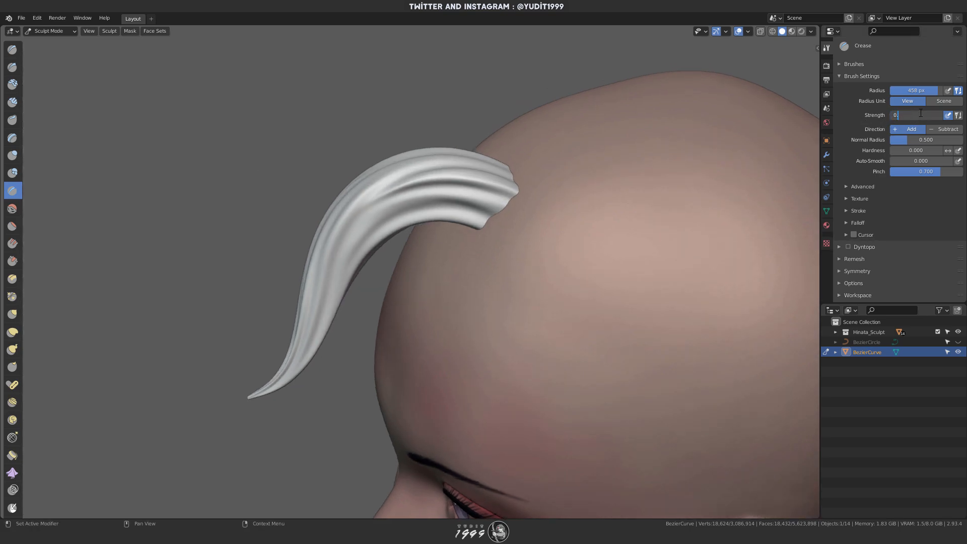
{"action": "type", "text": "0.5"}
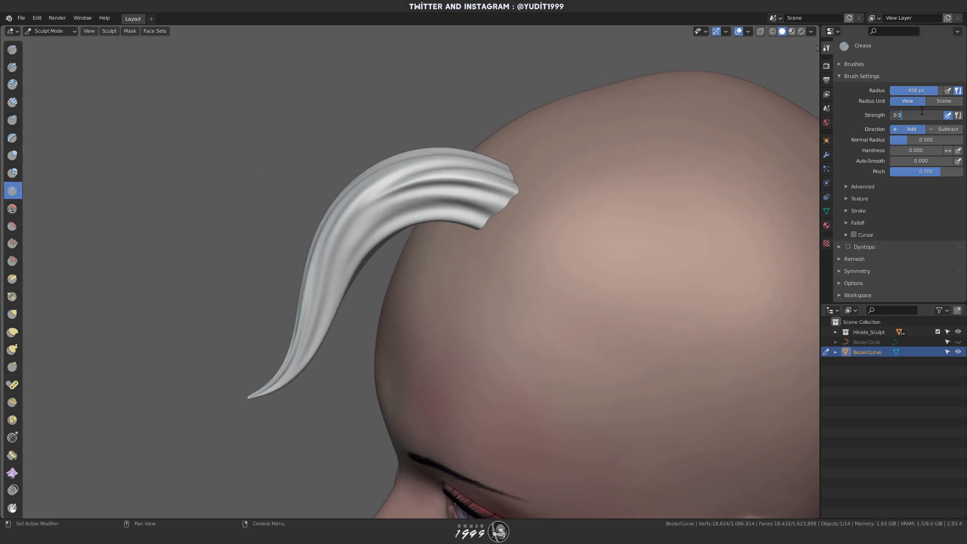
{"action": "type", "text": "0.400"}
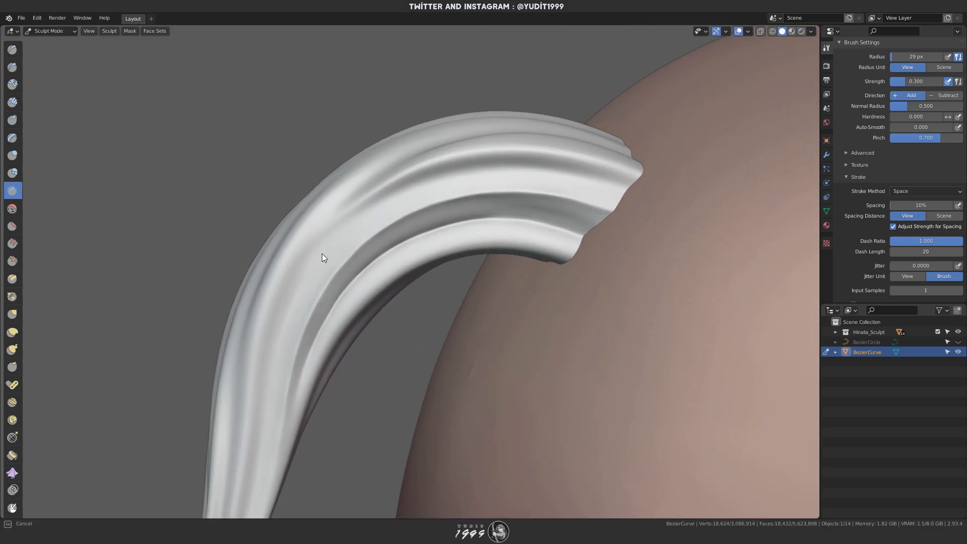
Stroke crease grooves along the strand's length and down its side
{"action": "left_click_drag", "start_coordinate": [324, 258], "coordinate": [454, 178]}
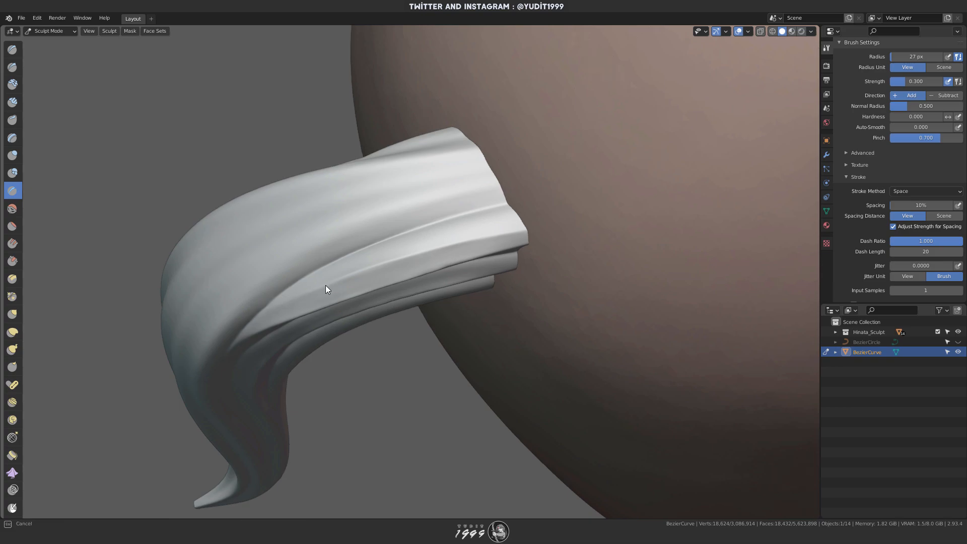
{"action": "left_click_drag", "start_coordinate": [327, 289], "coordinate": [424, 281]}
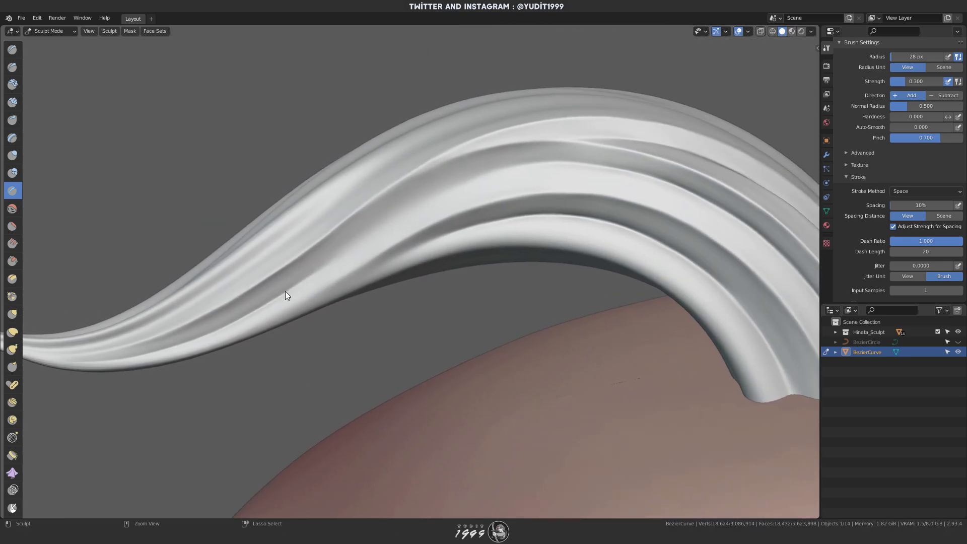
Deepen creases along the strand's long curve, underside, inner curve and top
{"action": "left_click_drag", "start_coordinate": [287, 295], "coordinate": [478, 183]}
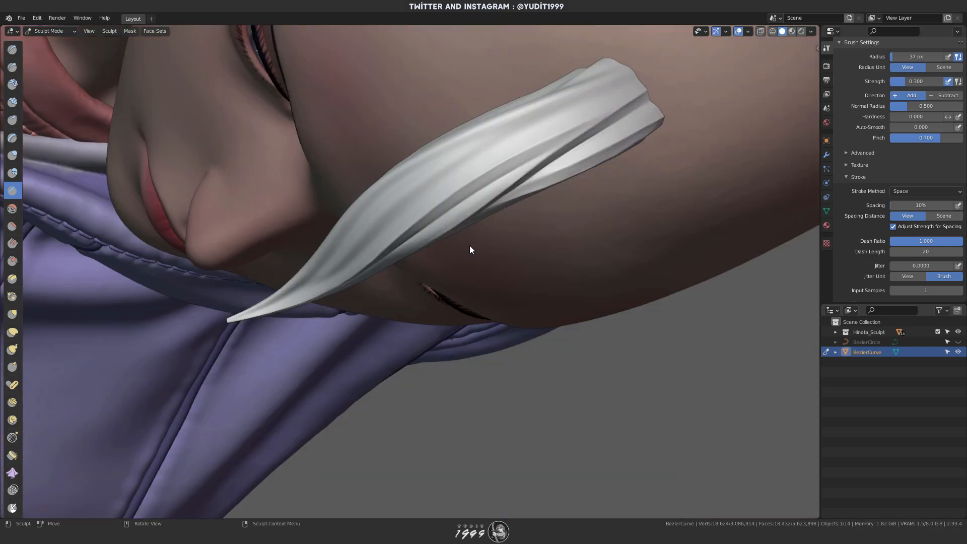
{"action": "left_click_drag", "start_coordinate": [468, 250], "coordinate": [607, 188]}
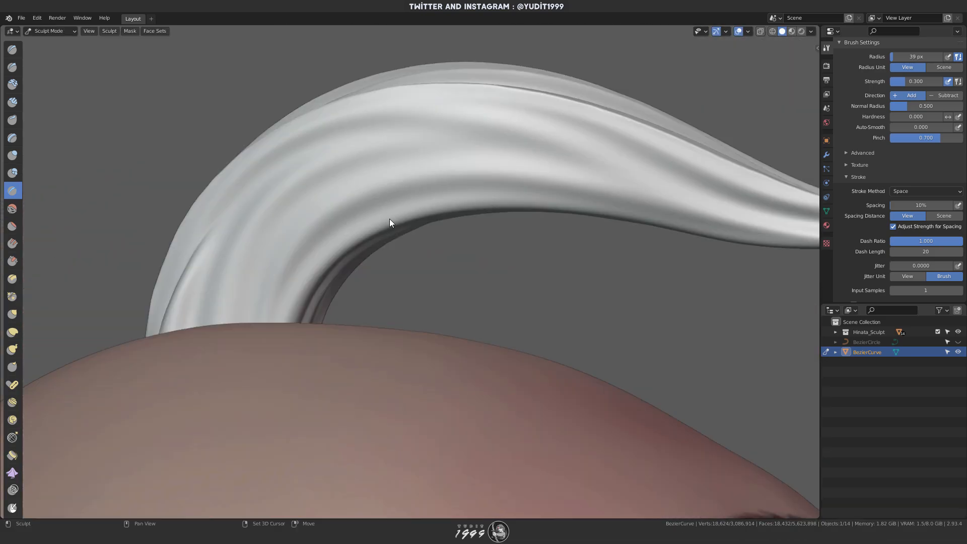
{"action": "left_click_drag", "start_coordinate": [389, 221], "coordinate": [313, 214]}
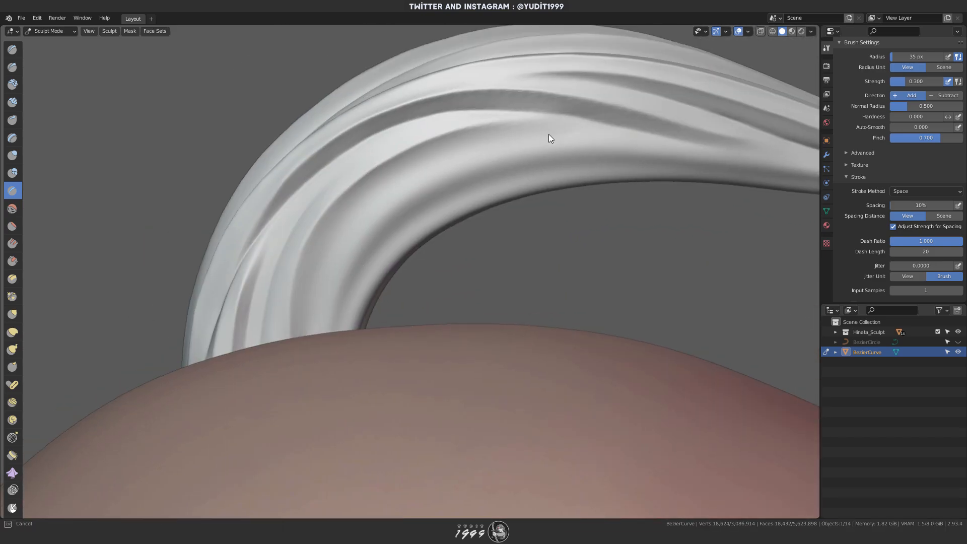
{"action": "left_click_drag", "start_coordinate": [549, 138], "coordinate": [241, 244]}
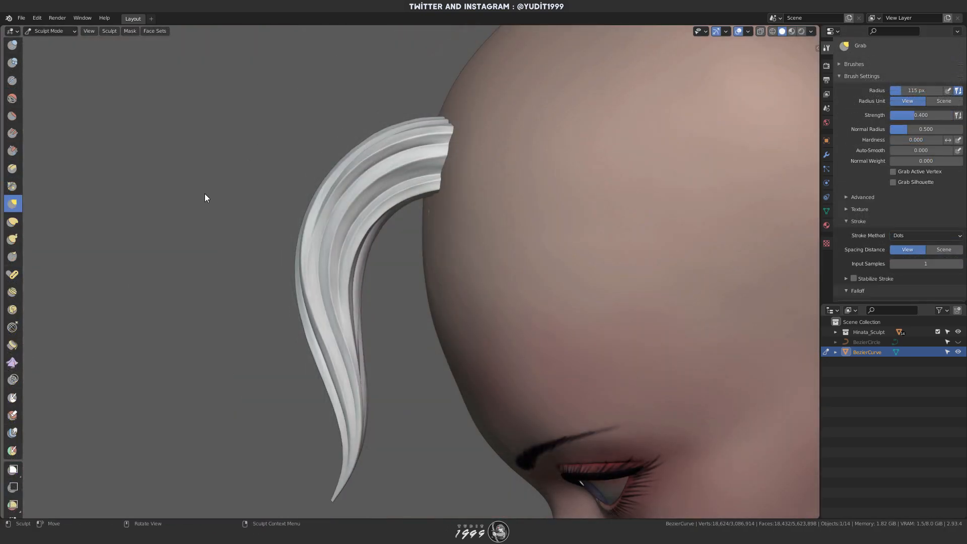
{"action": "mouse_move", "coordinate": [233, 185]}
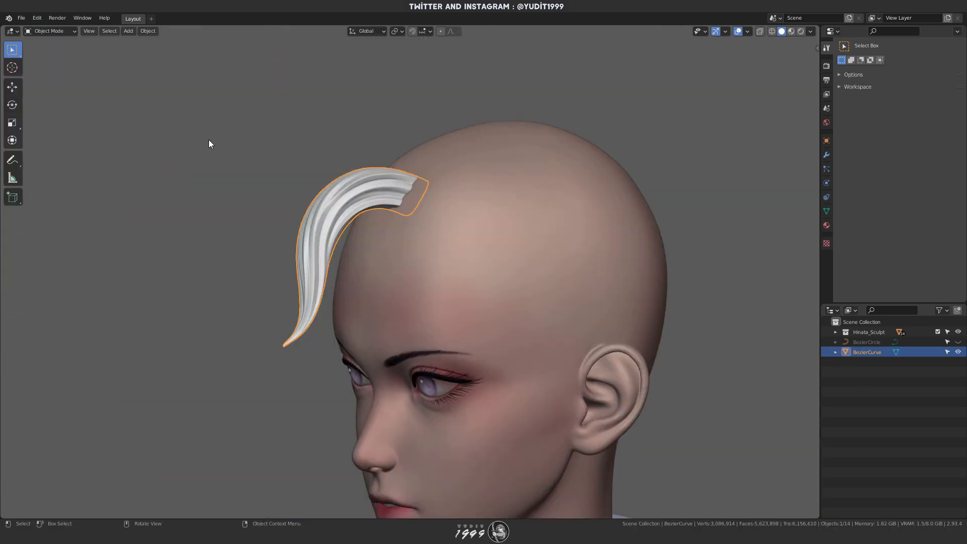
Paint vertex colour on the strand and soften it with the Blur brush
{"action": "left_click", "coordinate": [50, 31]}
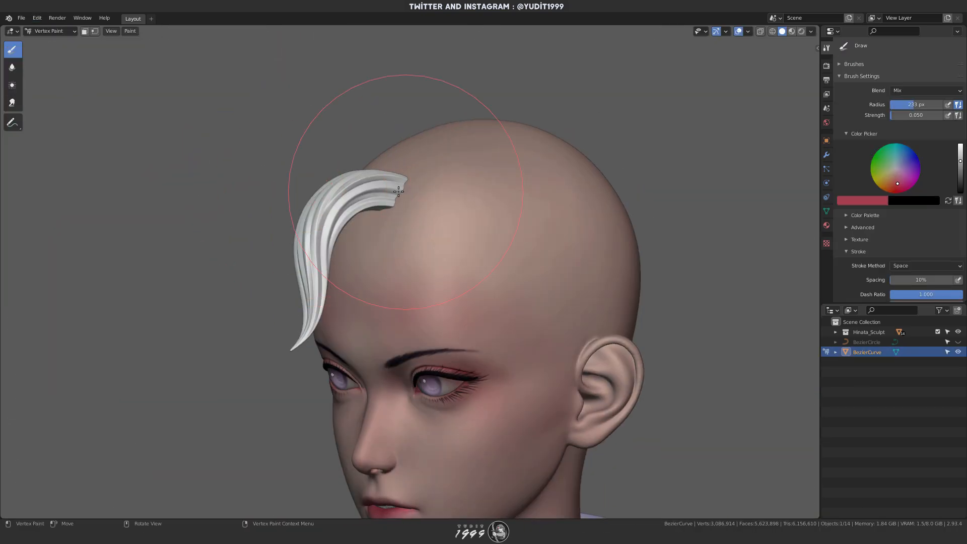
{"action": "left_click", "coordinate": [130, 32]}
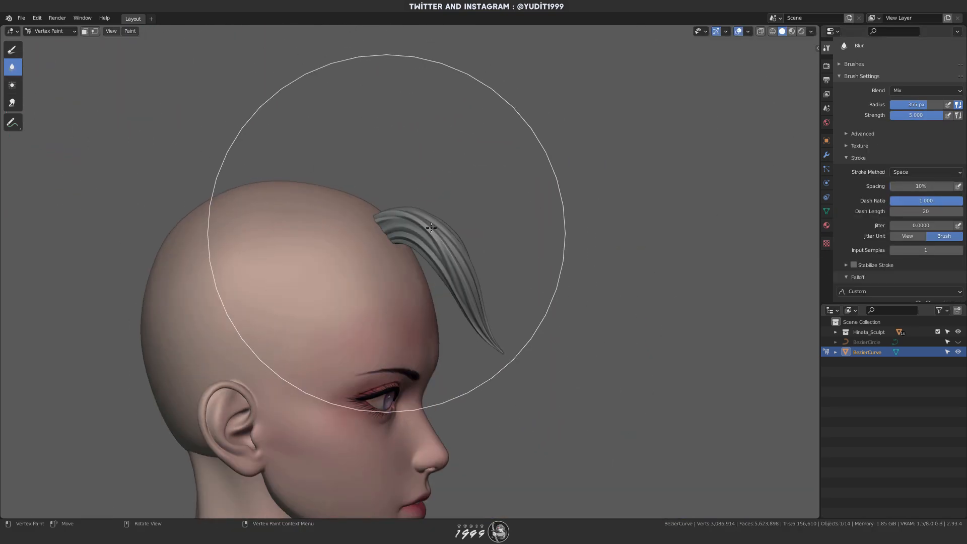
{"action": "left_click", "coordinate": [51, 31]}
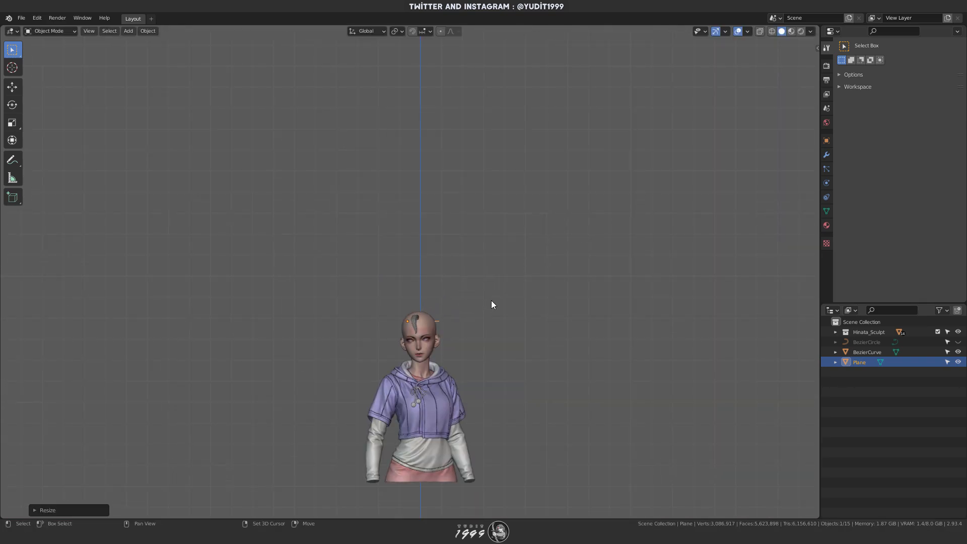
Convert the plane to a curve and bevel it with the BezierCircle profile
{"action": "left_click", "coordinate": [147, 32]}
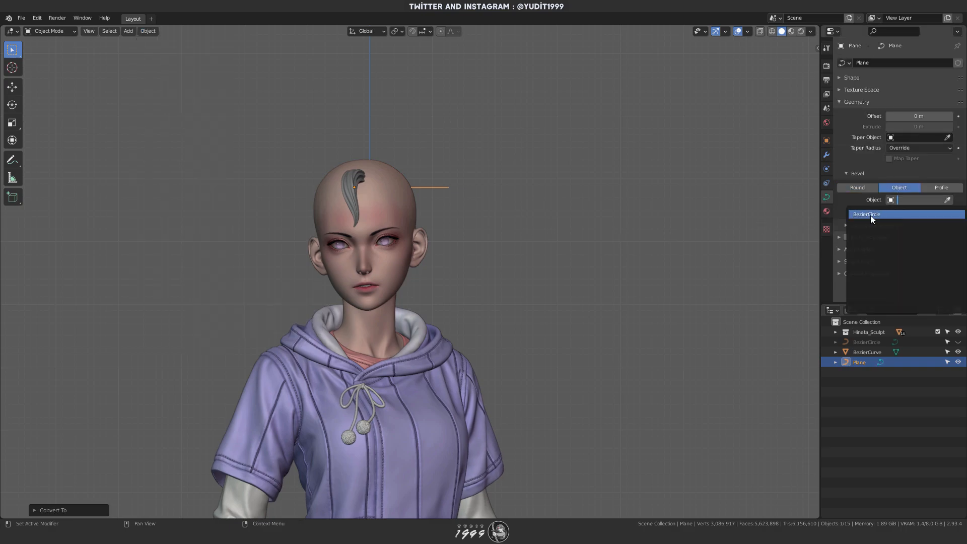
{"action": "left_click", "coordinate": [867, 213]}
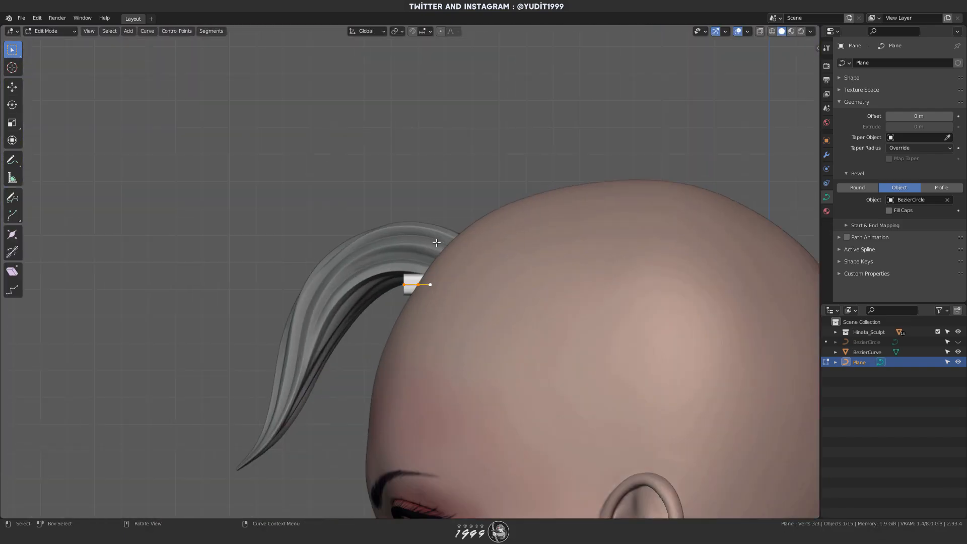
Shape the curve's end point into a flyaway strand and add a modifier to it
{"action": "left_click", "coordinate": [413, 31]}
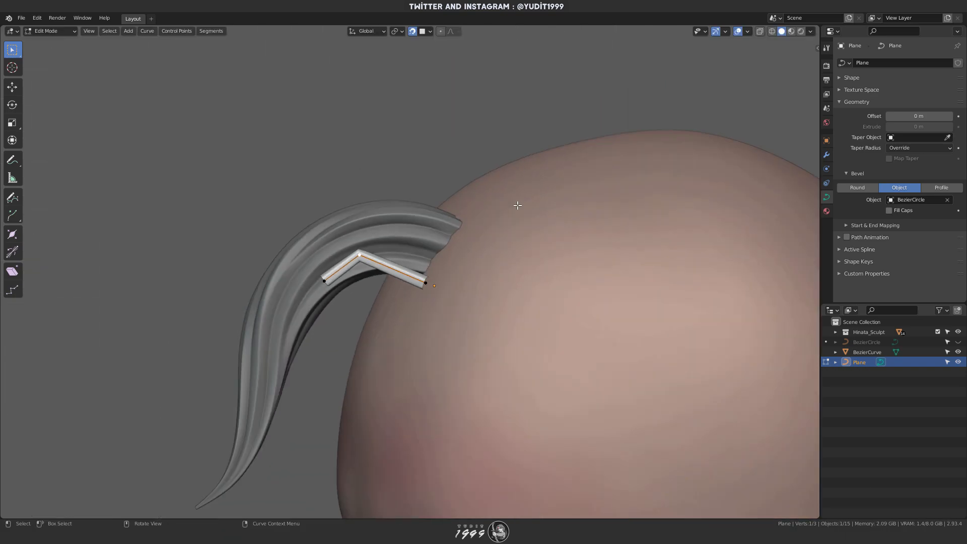
{"action": "key", "text": "Tab"}
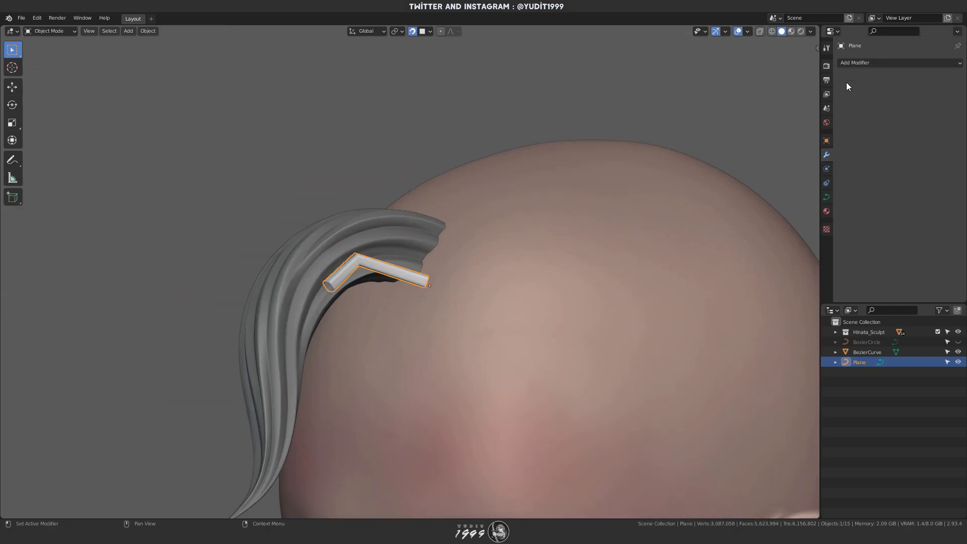
{"action": "left_click", "coordinate": [855, 62]}
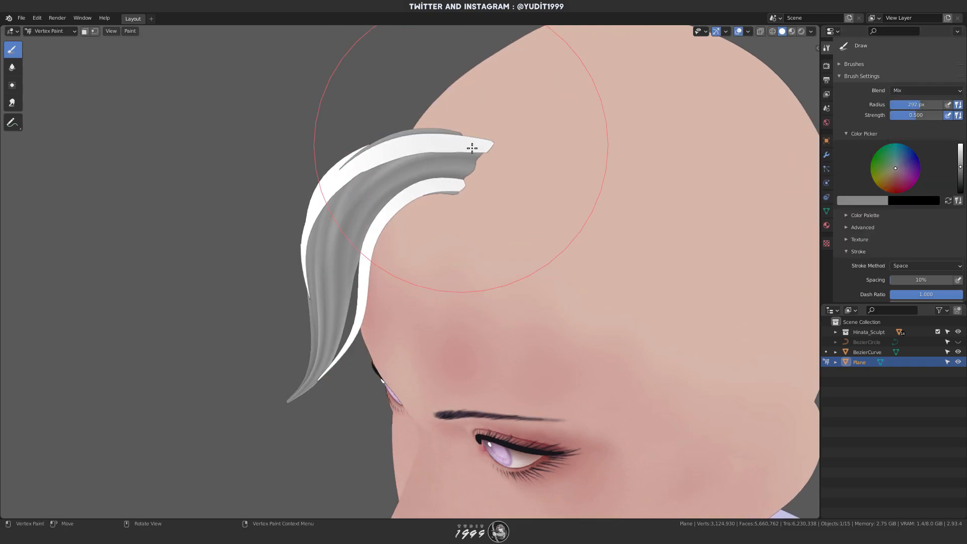
Reveal the character's full dark hair and zoom out to frame the head
{"action": "left_click", "coordinate": [50, 32]}
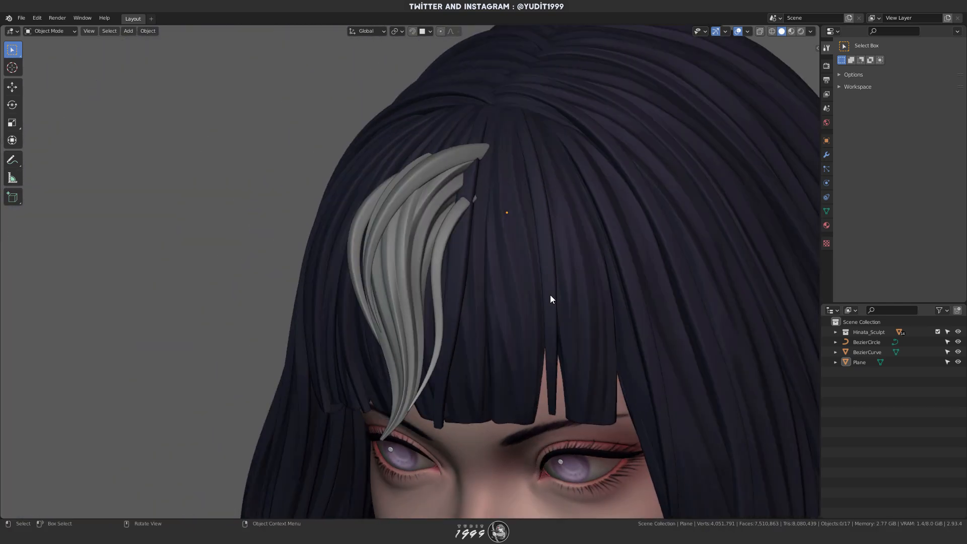
{"action": "scroll", "scroll_direction": "down", "scroll_amount": 3}
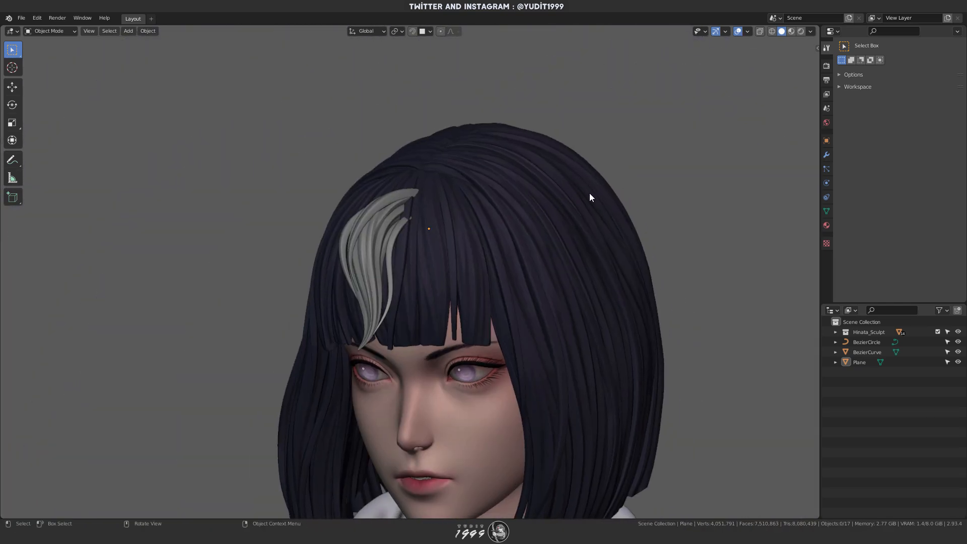